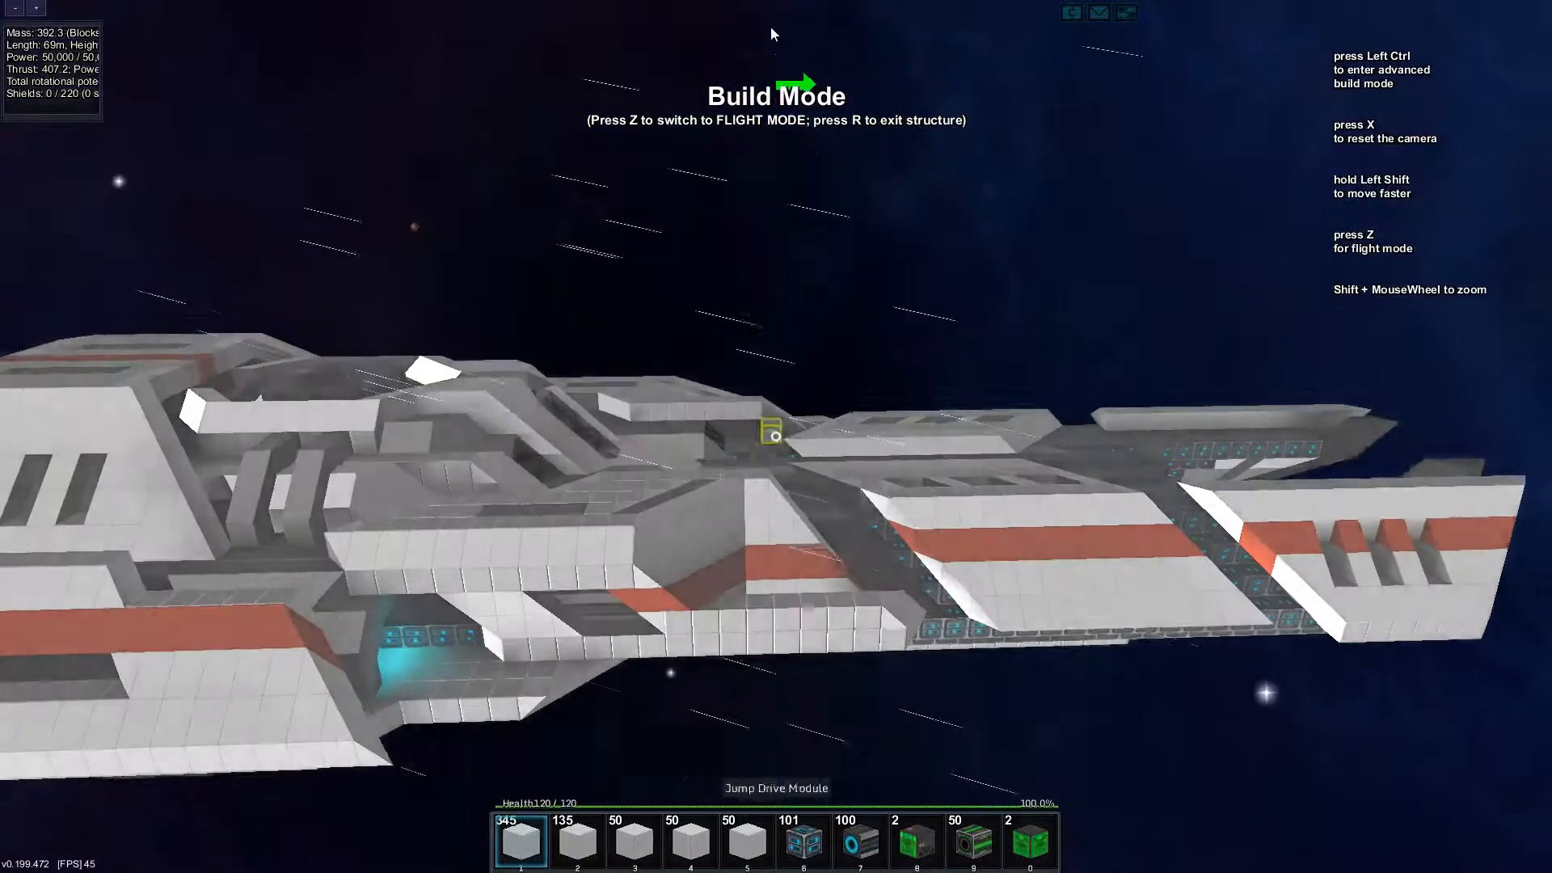
- Bring up the advanced build mode panel, then leave build mode with Z
key("ctrl")
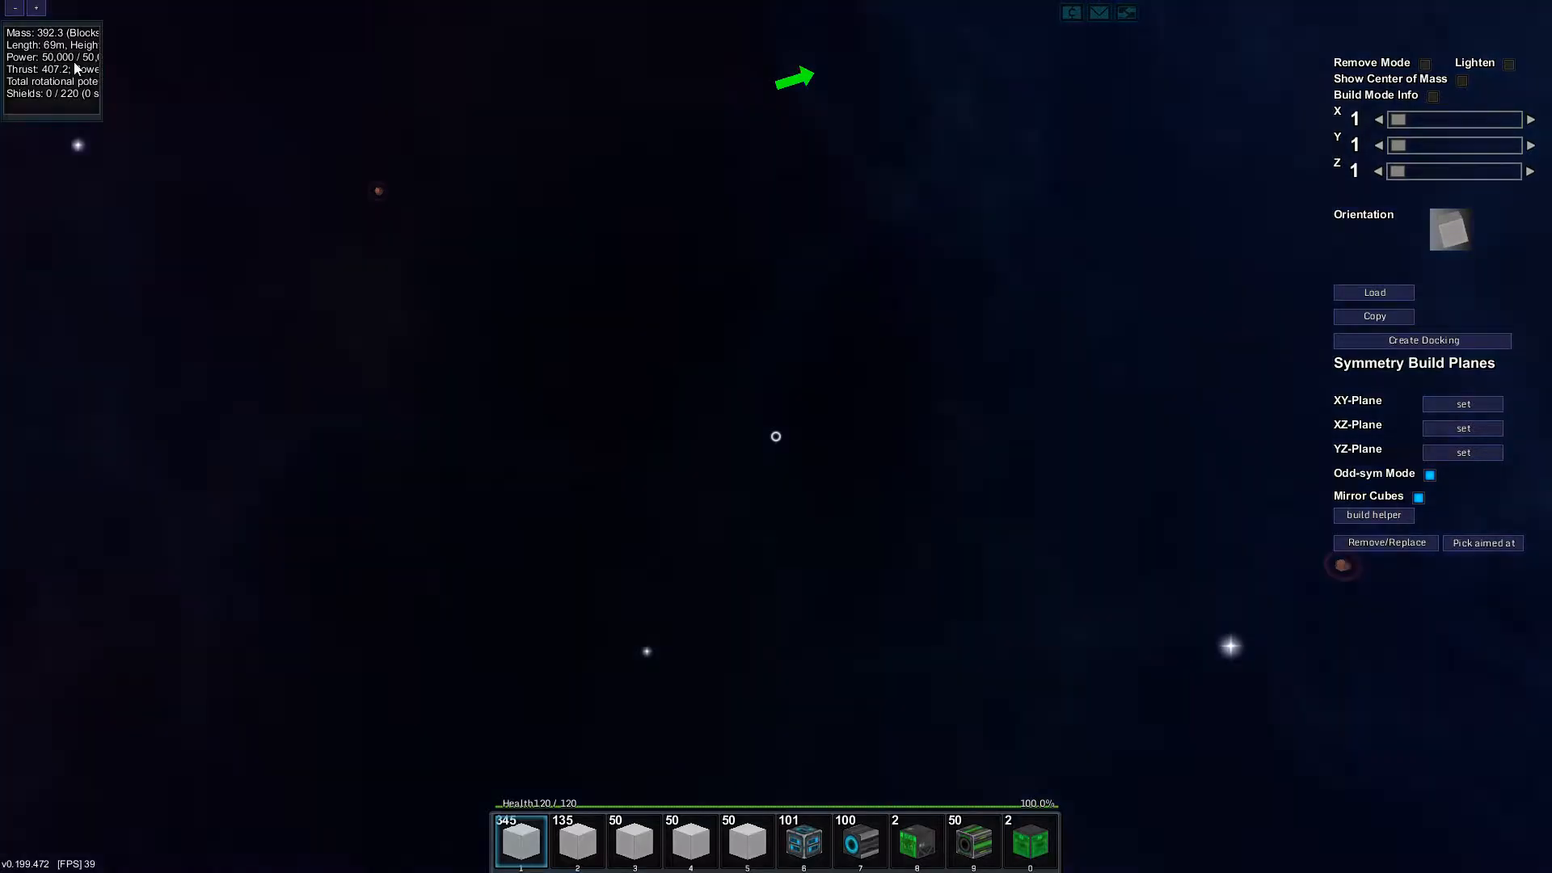
key("z")
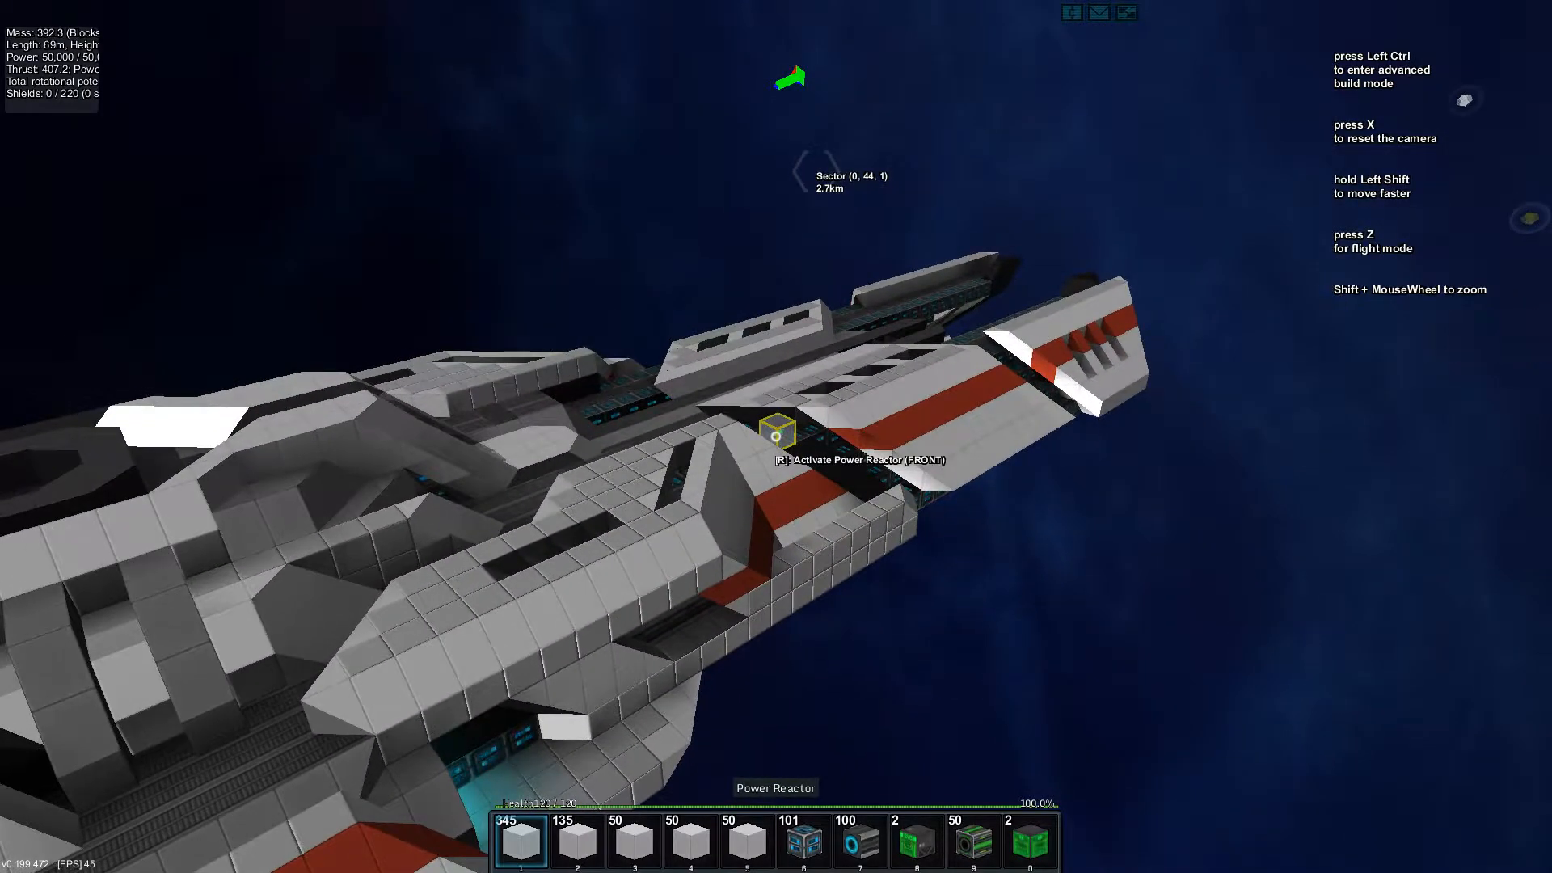
- Enter flight mode and show the systems list: Cloaker, Radar Jammer, Jump Drive 196, Scanner 163
key("z")
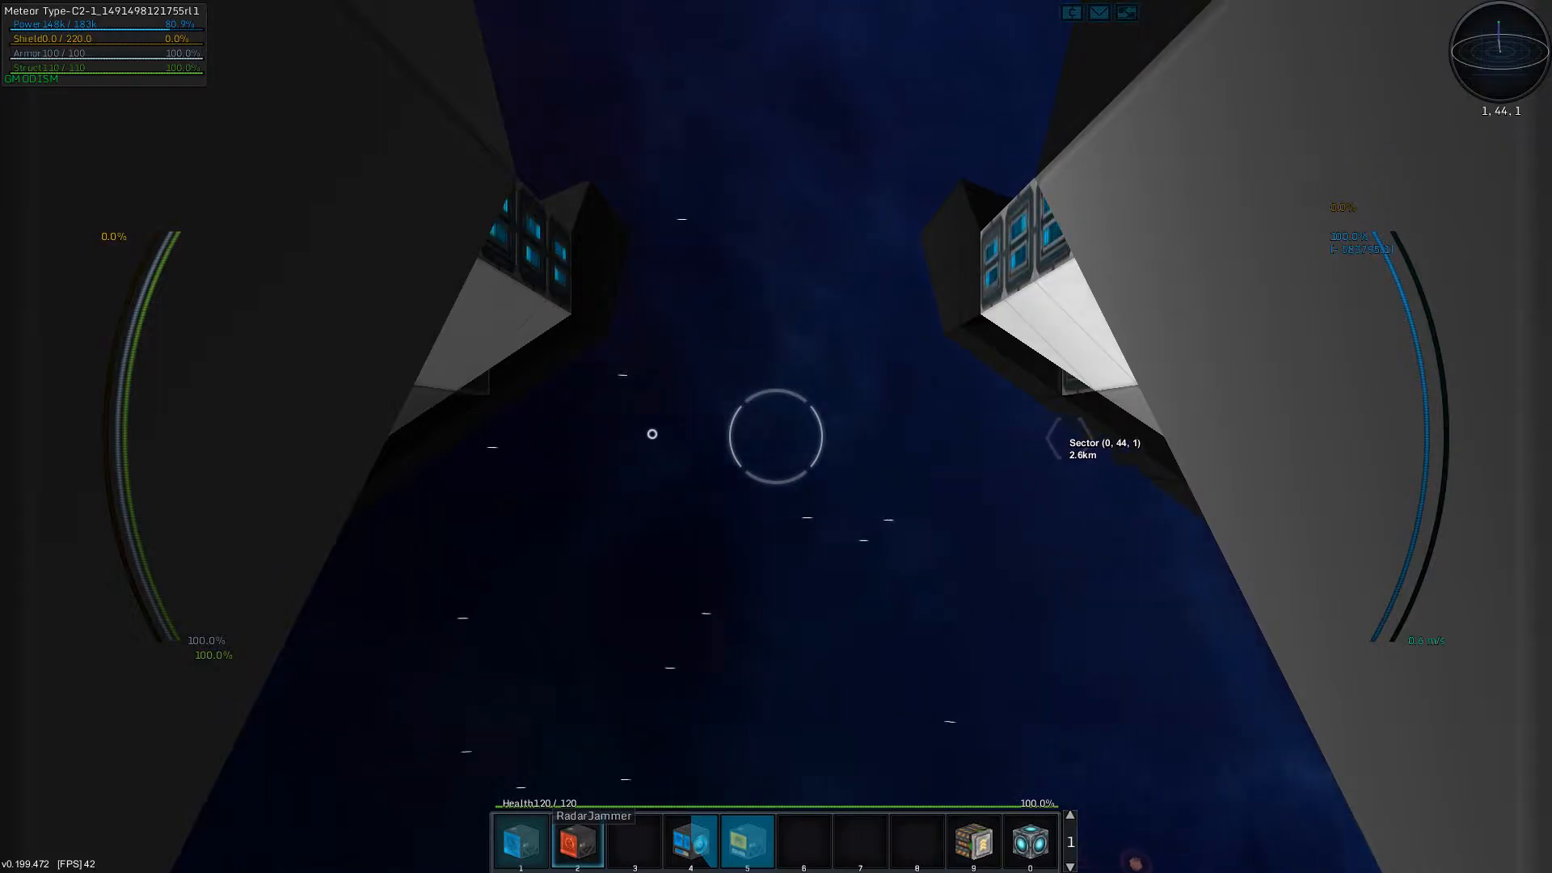
left_click(633, 840)
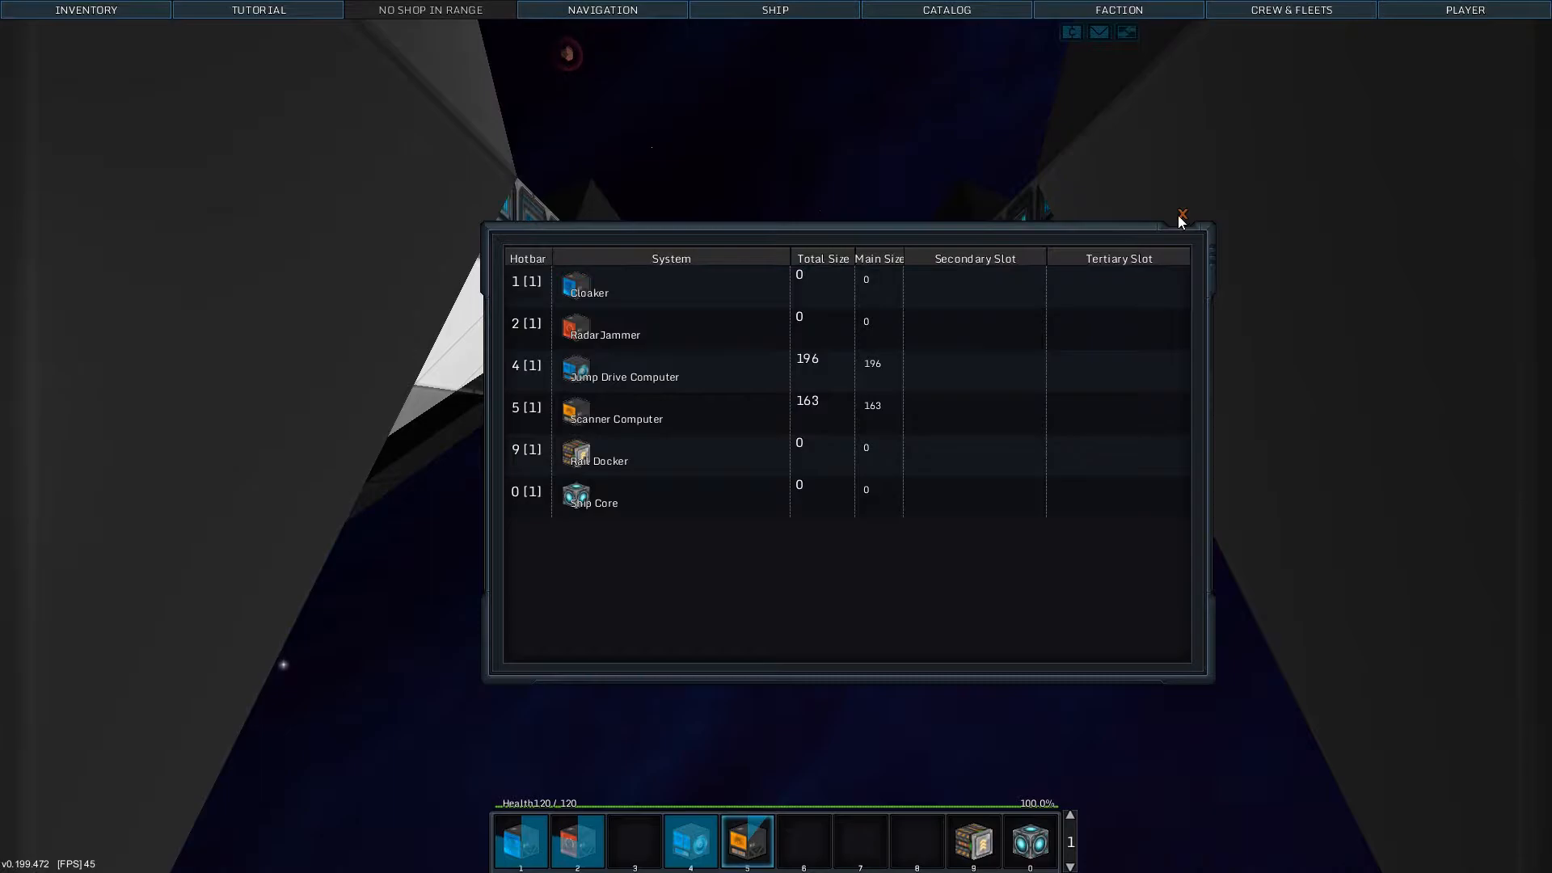
- Close the systems overview and expand USS_Spectre (mass 392.4) in the admin catalog
left_click(1180, 216)
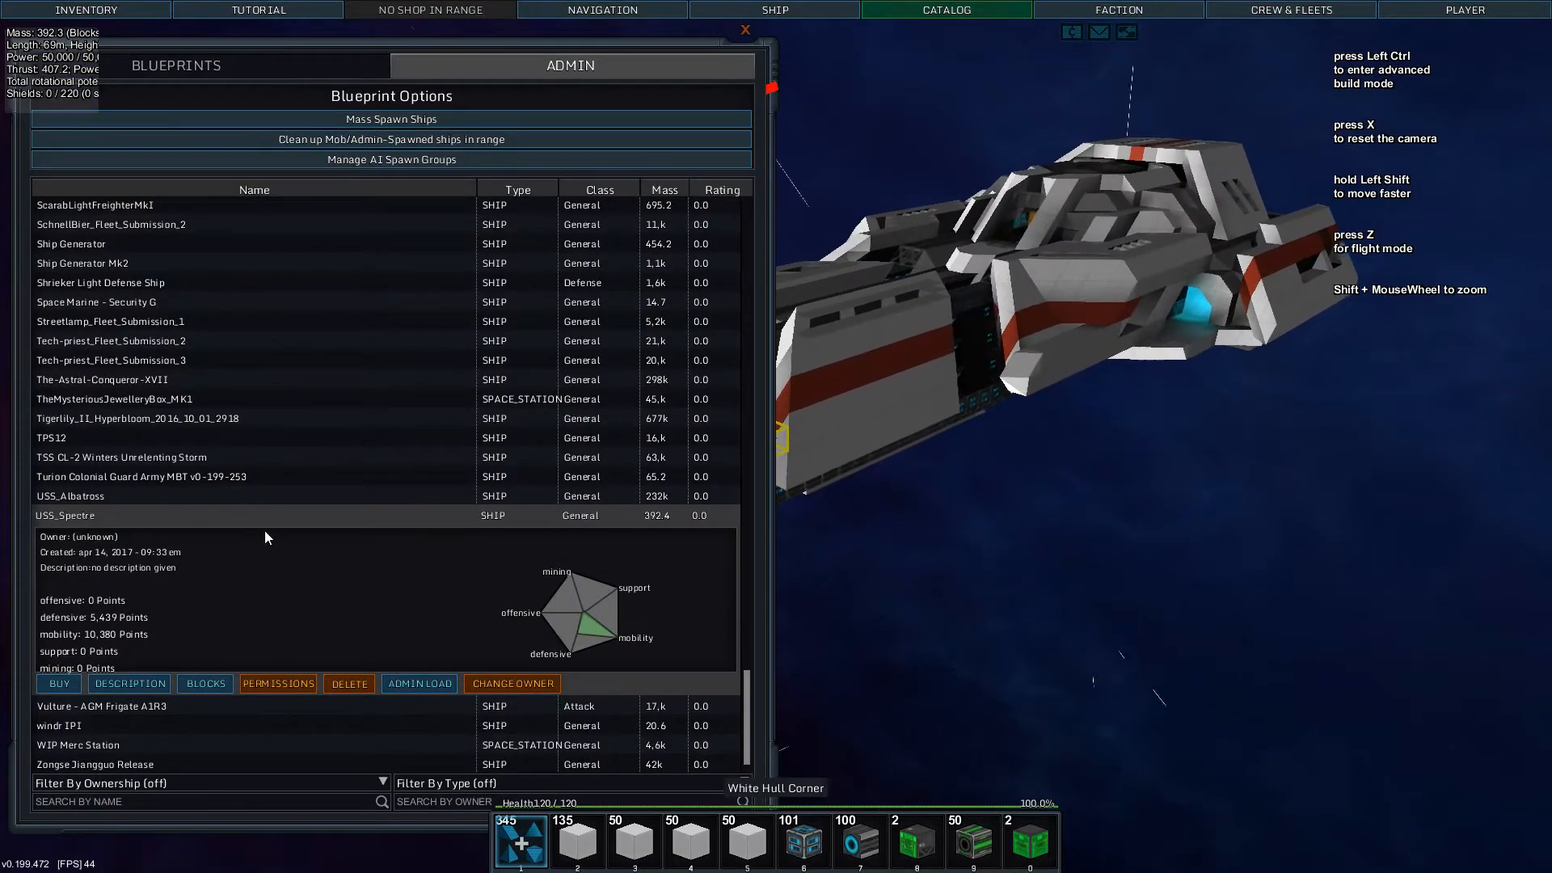
left_click(743, 29)
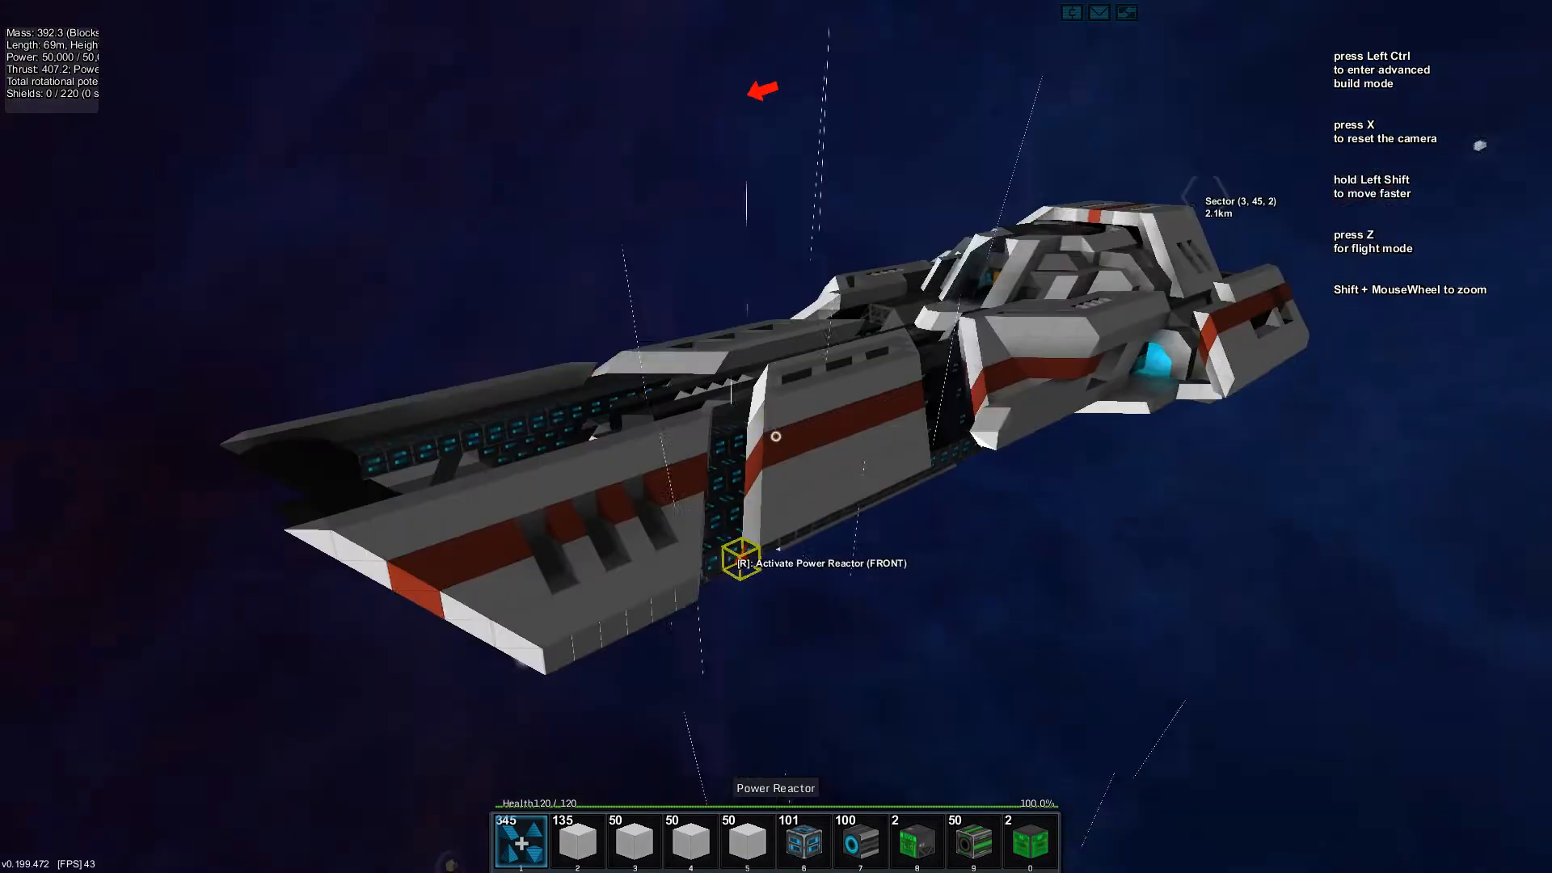
left_click(943, 10)
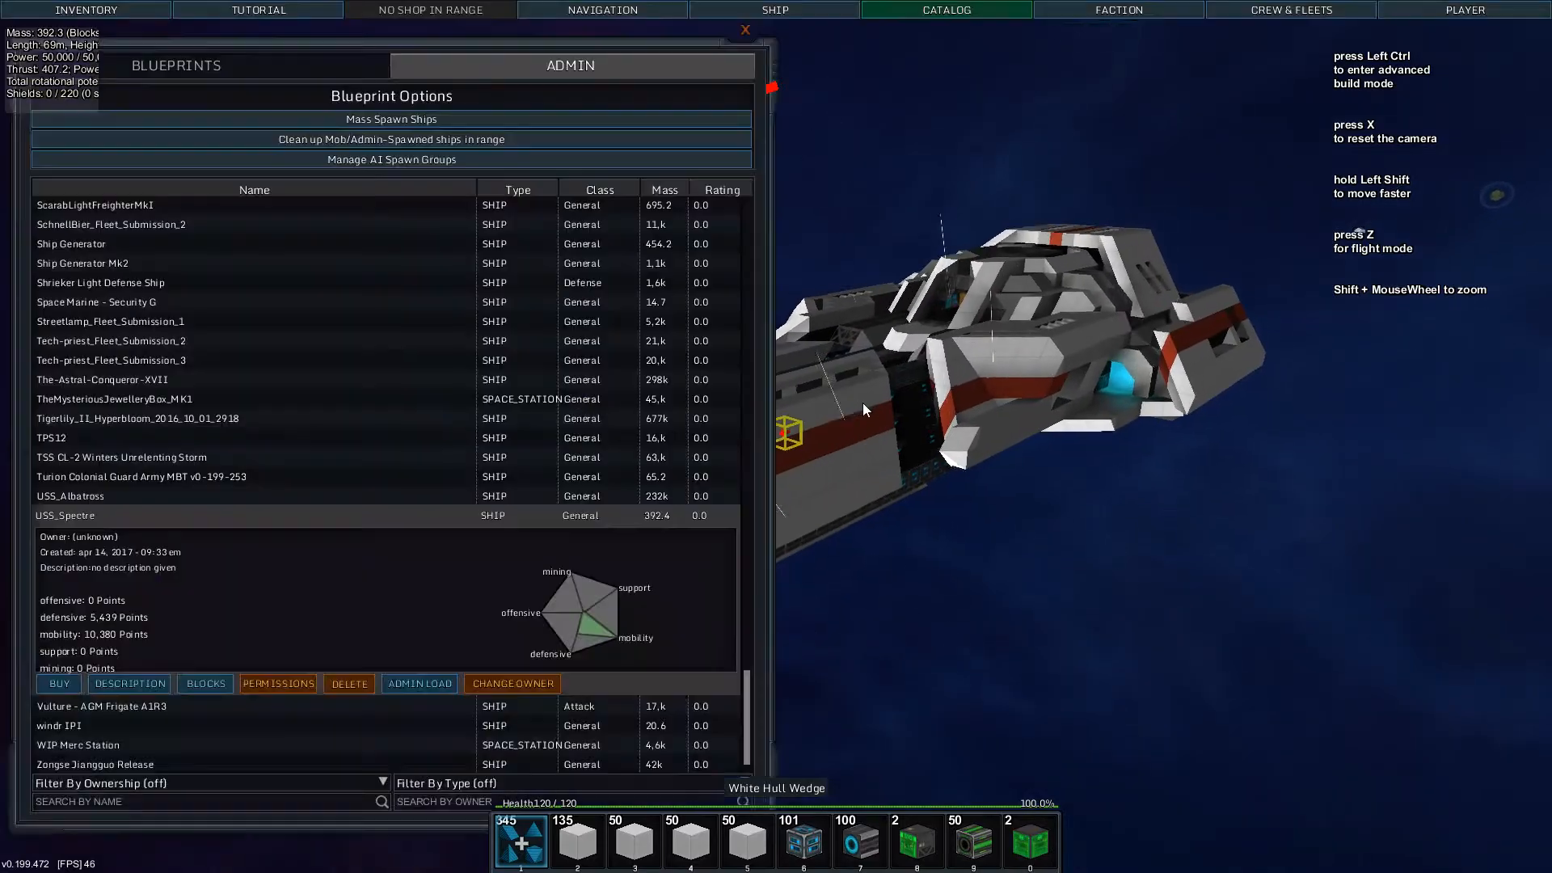